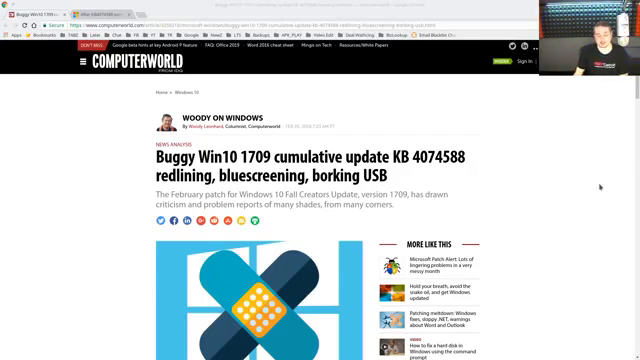
{"action": "scroll", "scroll_direction": "down", "scroll_amount": 3}
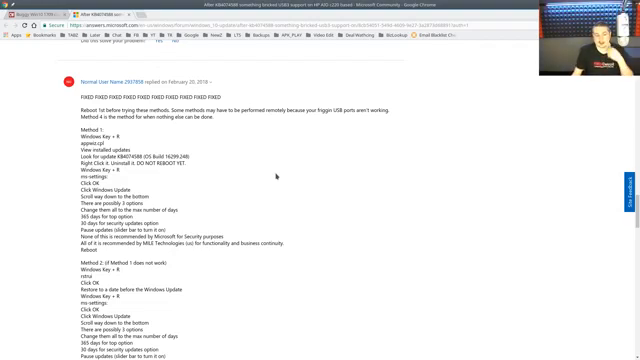
{"action": "scroll", "scroll_direction": "down", "scroll_amount": 3}
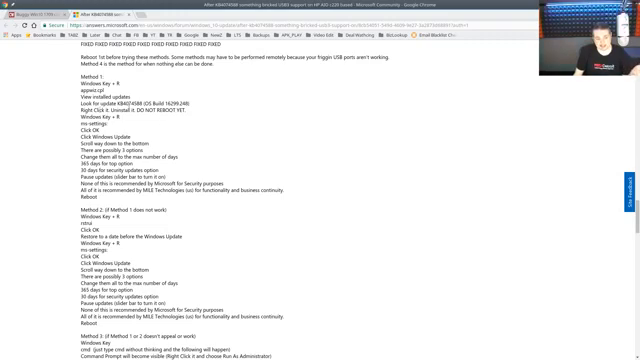
{"action": "mouse_move", "coordinate": [276, 148]}
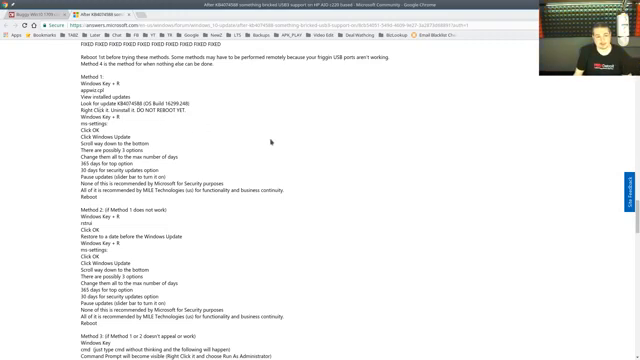
{"action": "scroll", "scroll_direction": "down", "scroll_amount": 3}
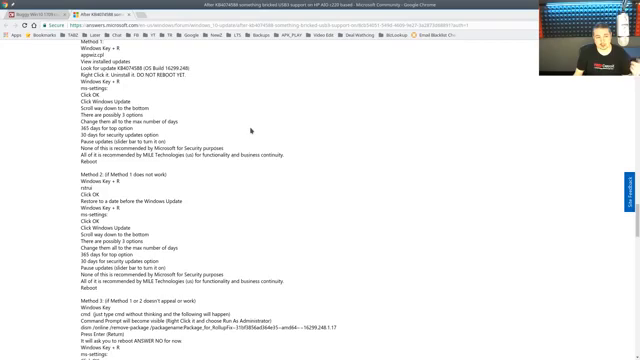
{"action": "scroll", "scroll_direction": "down", "scroll_amount": 3}
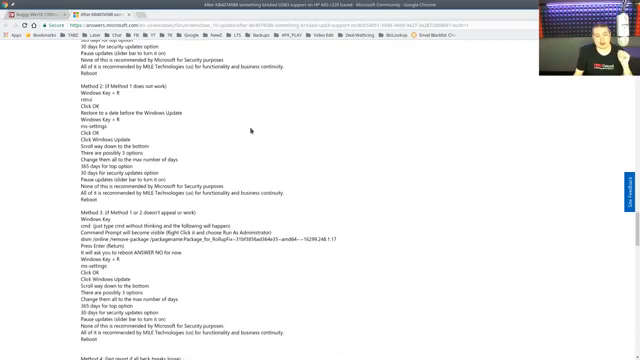
{"action": "scroll", "scroll_direction": "down", "scroll_amount": 3}
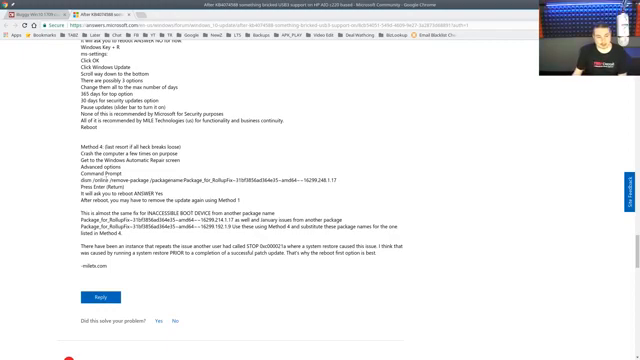
{"action": "mouse_move", "coordinate": [205, 175]}
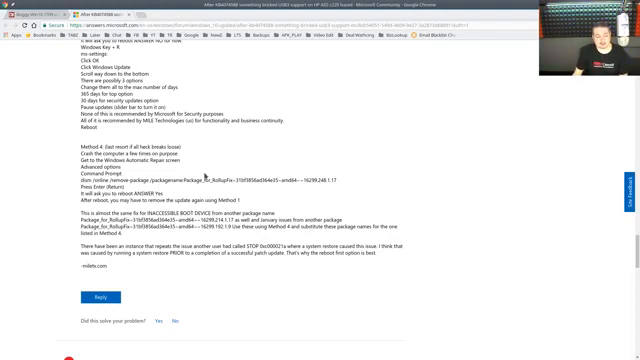